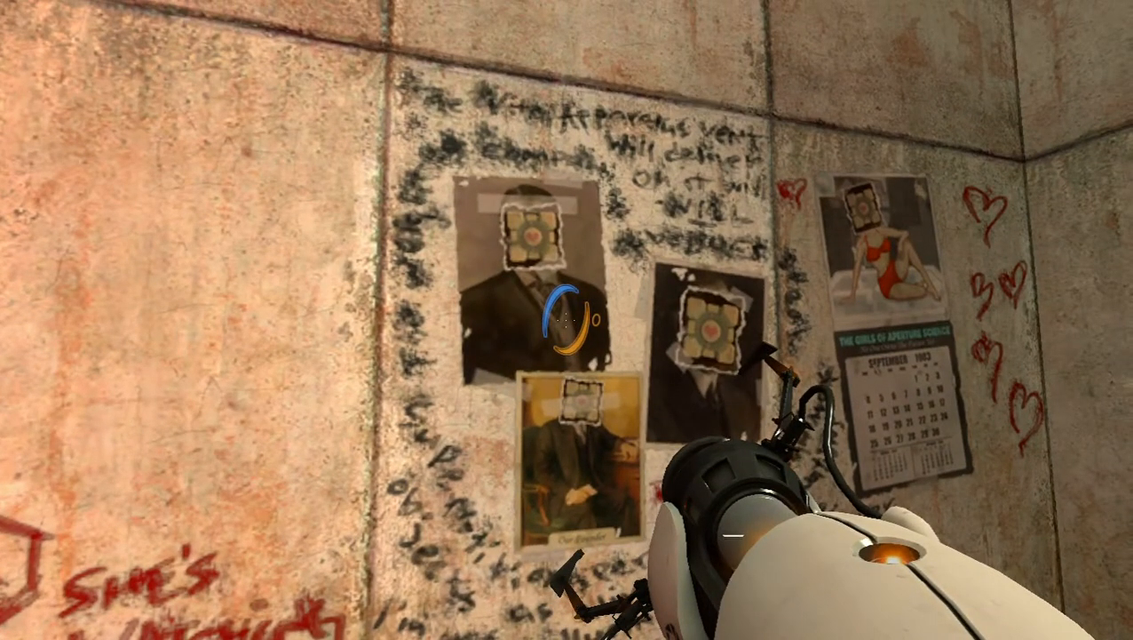
mouse_move(567, 320)
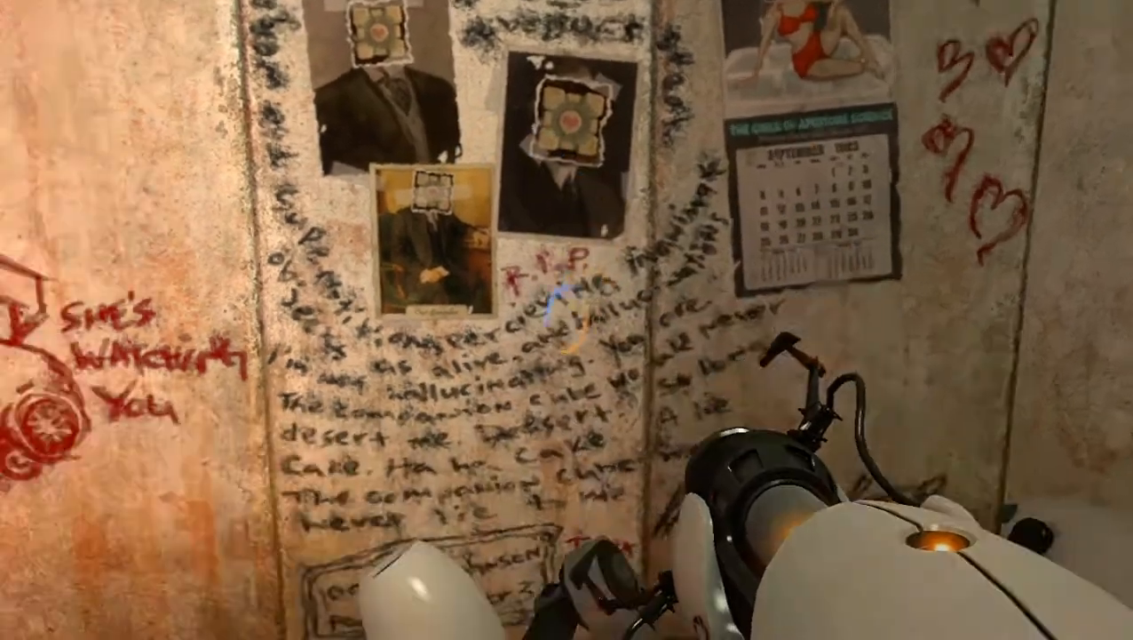
mouse_move(566, 320)
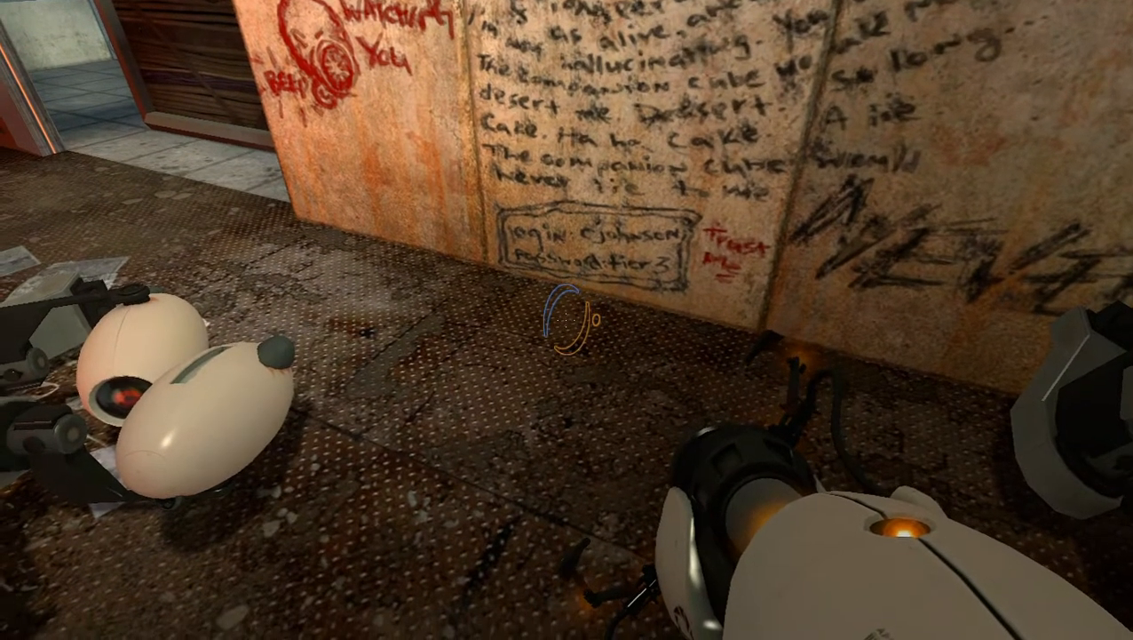
Look over the den's scribbled cube-portrait wall and head toward the metal pipe.
click(569, 319)
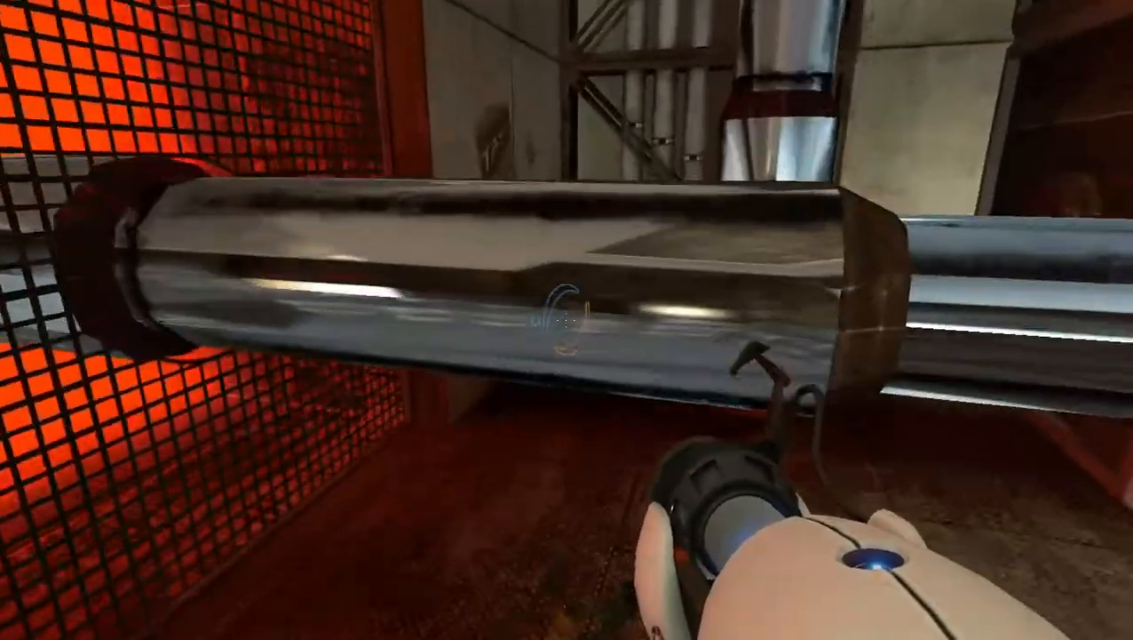
Continue through the industrial area past the large metal pipe.
click(555, 22)
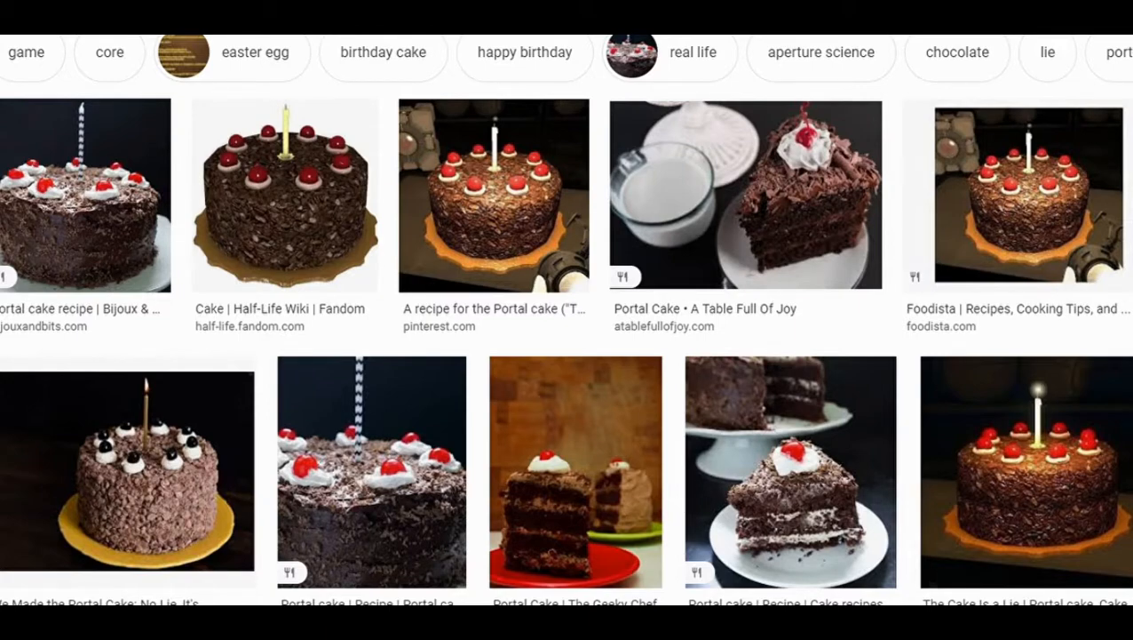
Scroll the 'portal cake' image results down to the Related searches box.
scroll(down, 3)
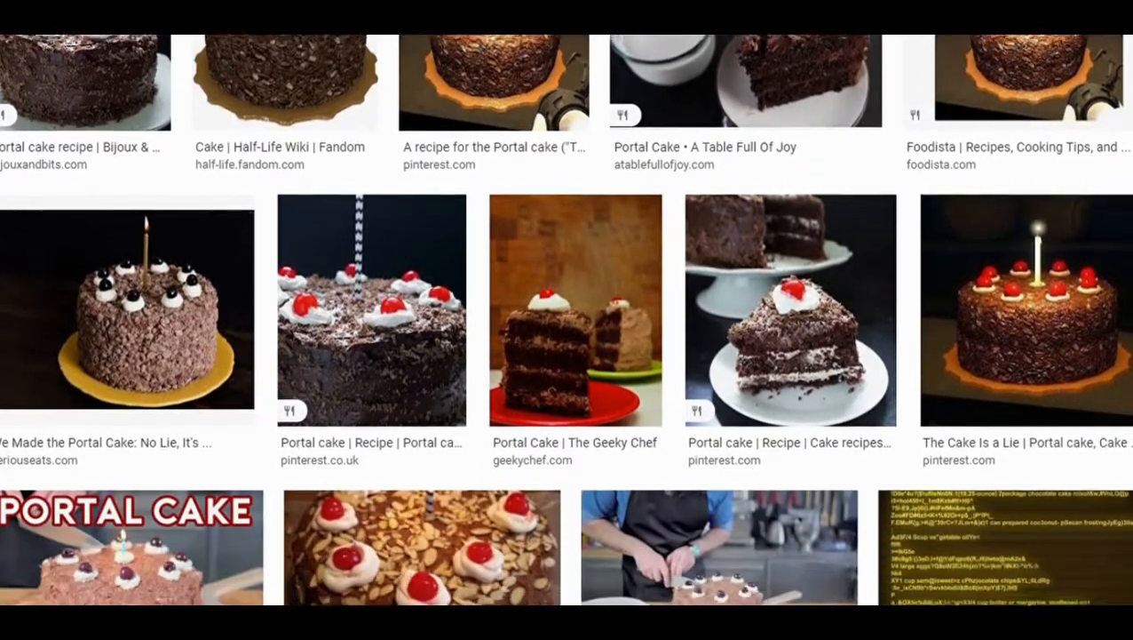
scroll(down, 3)
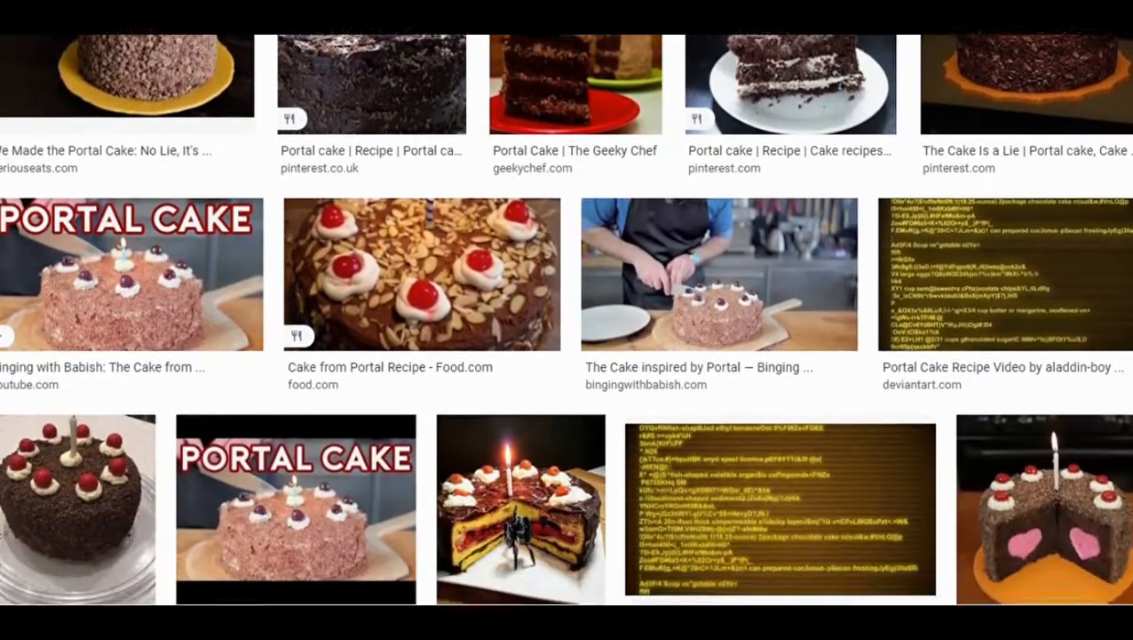
scroll(down, 3)
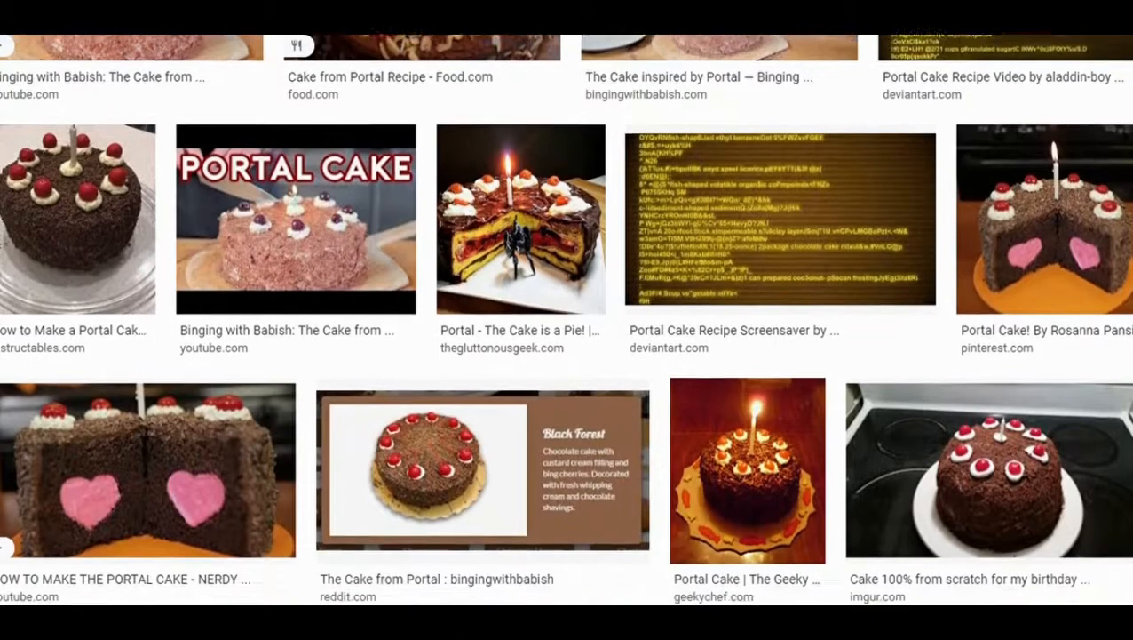
scroll(down, 3)
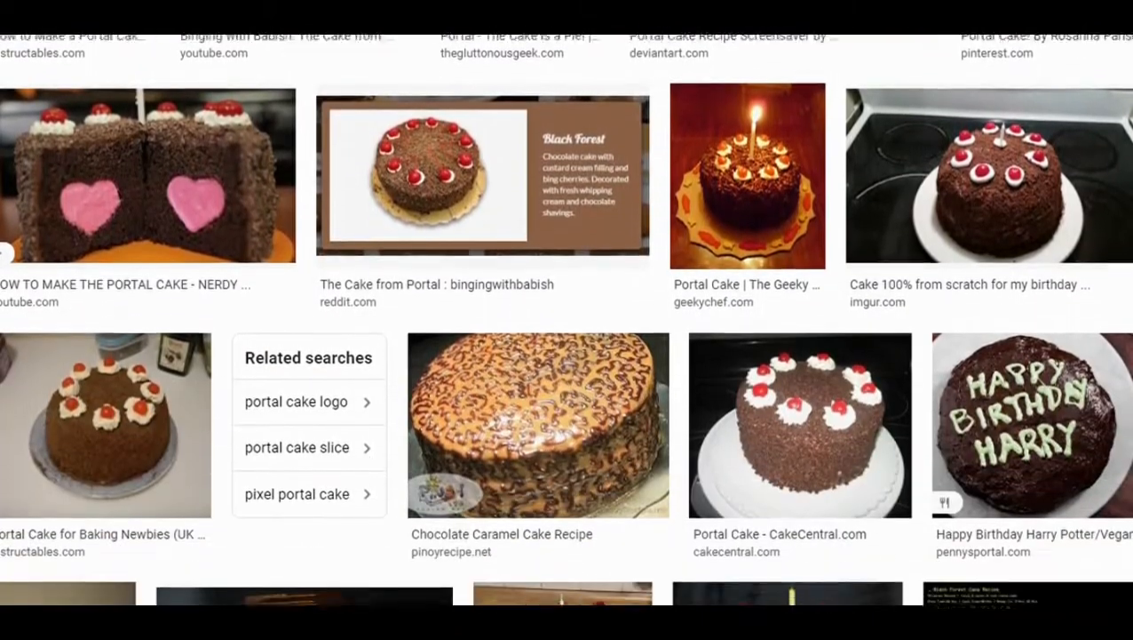
scroll(down, 3)
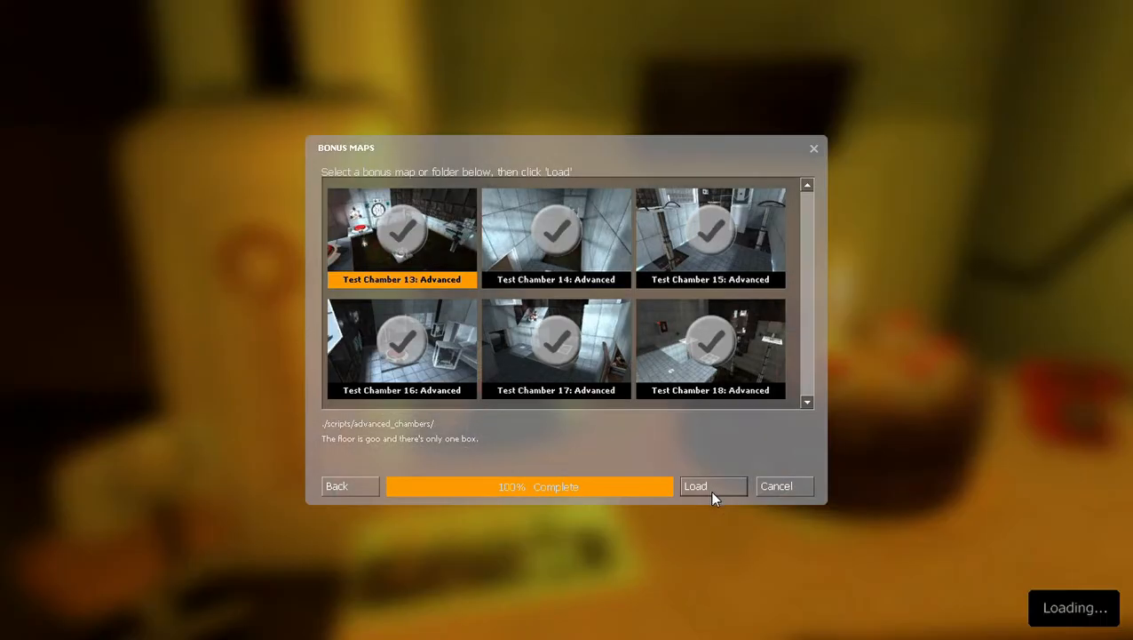
mouse_move(660, 491)
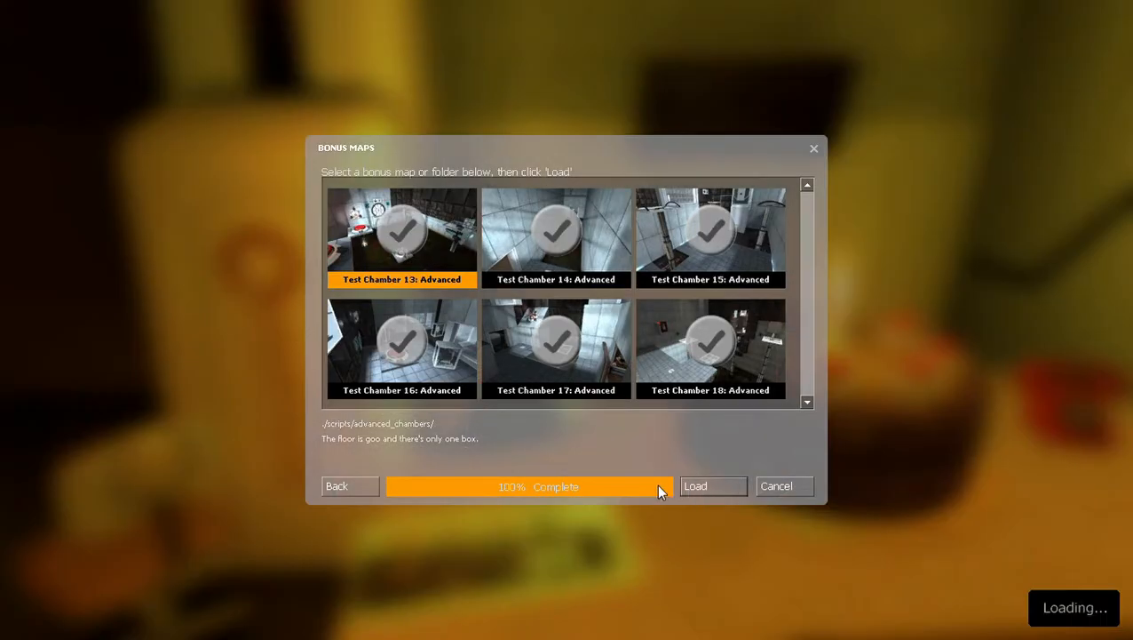
Load Test Chamber 13: Advanced from the bonus maps menu.
click(712, 486)
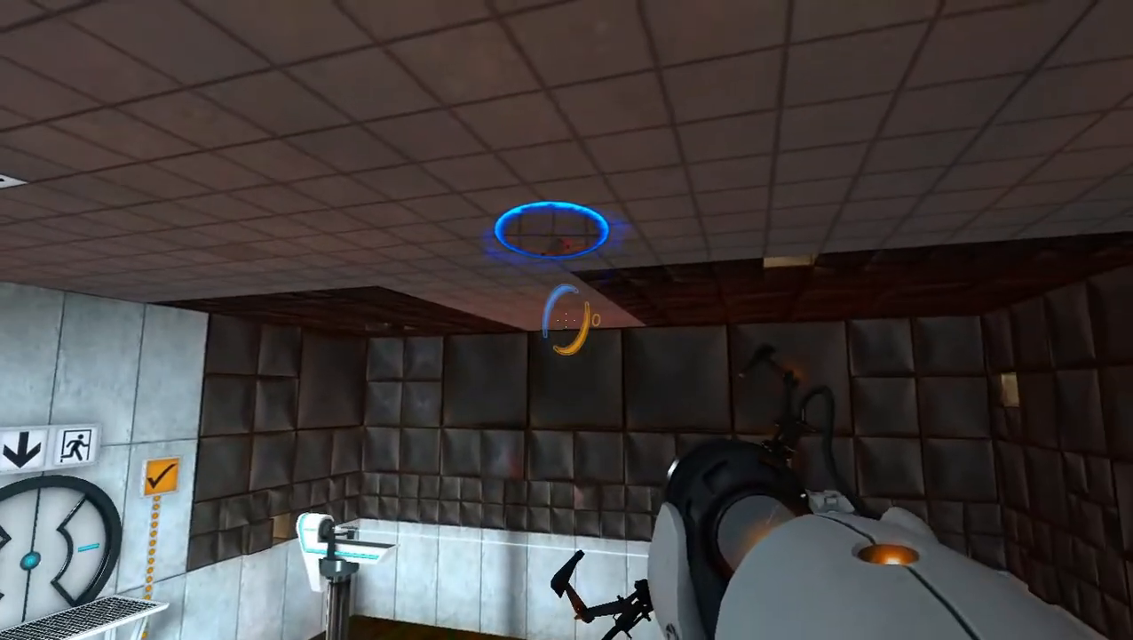
mouse_move(566, 320)
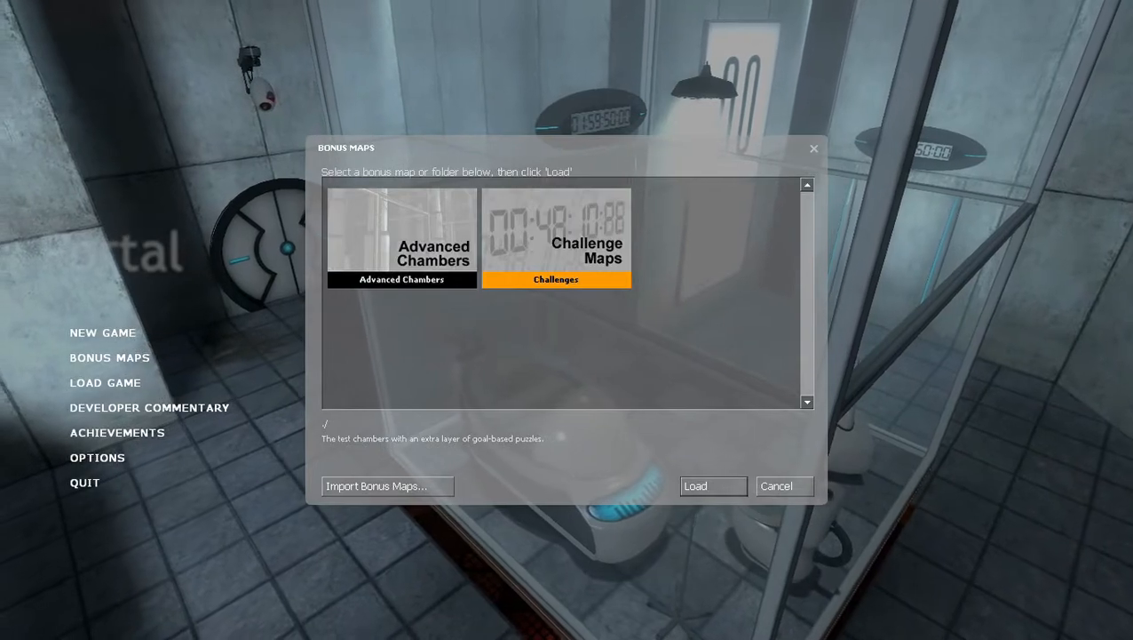
In Challenges, select Test Chamber 13 then Test Chamber 17 and choose the Least Steps mode.
double_click(556, 238)
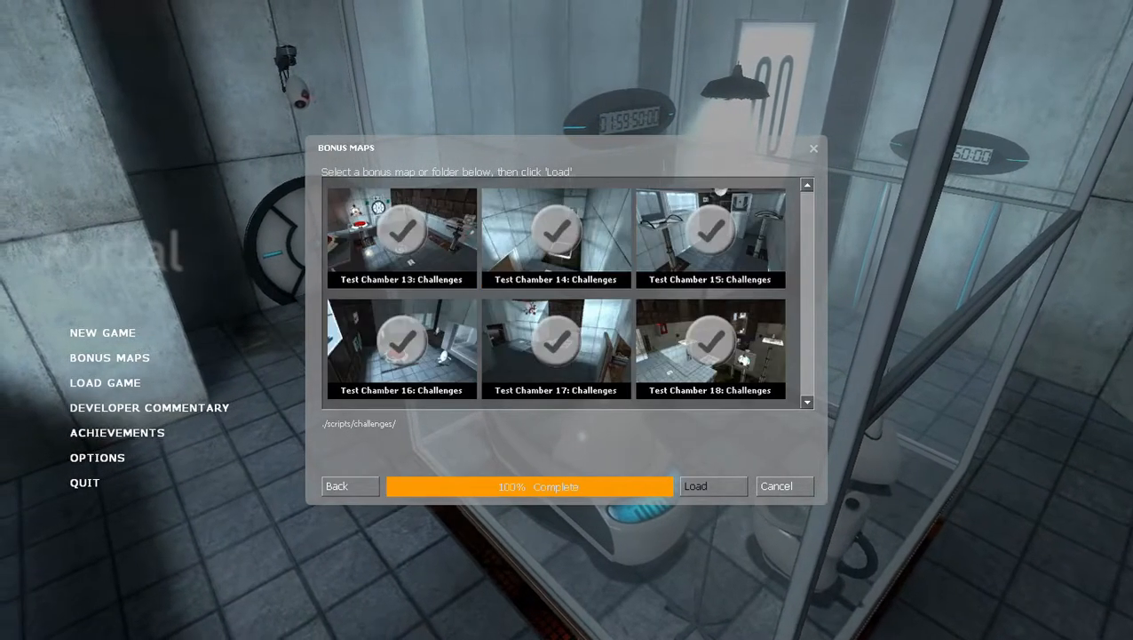
click(401, 237)
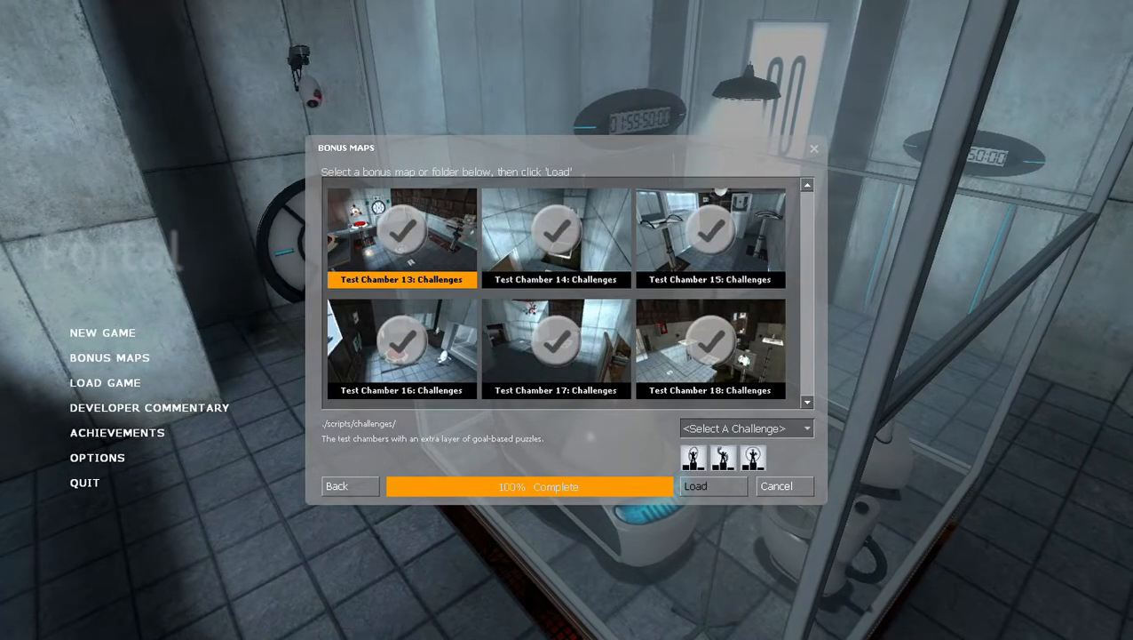
click(746, 427)
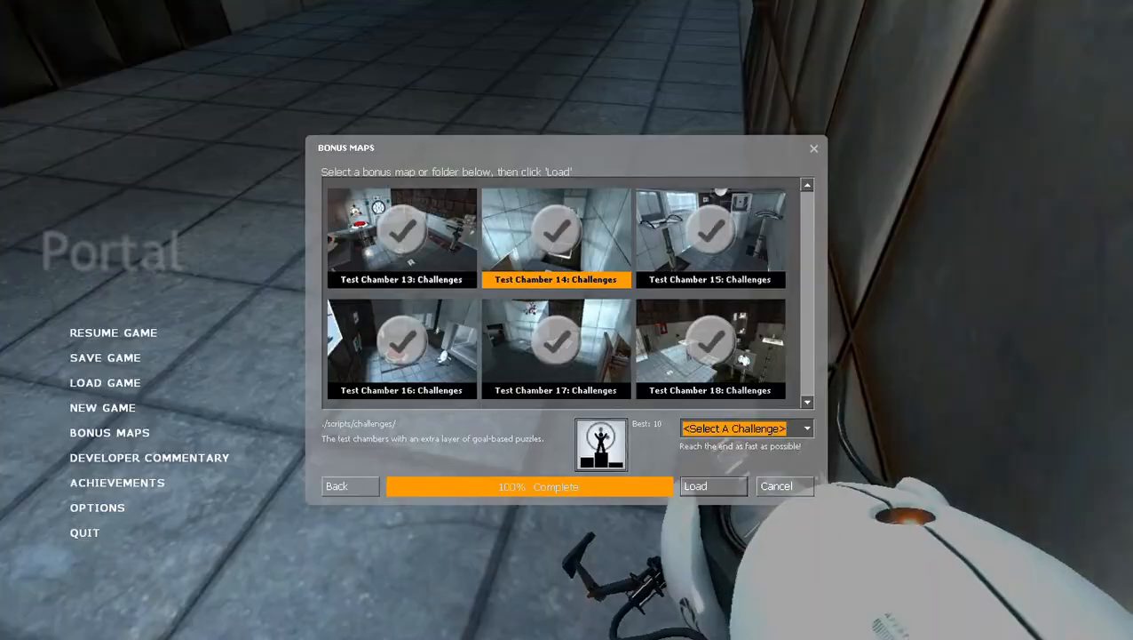
click(714, 486)
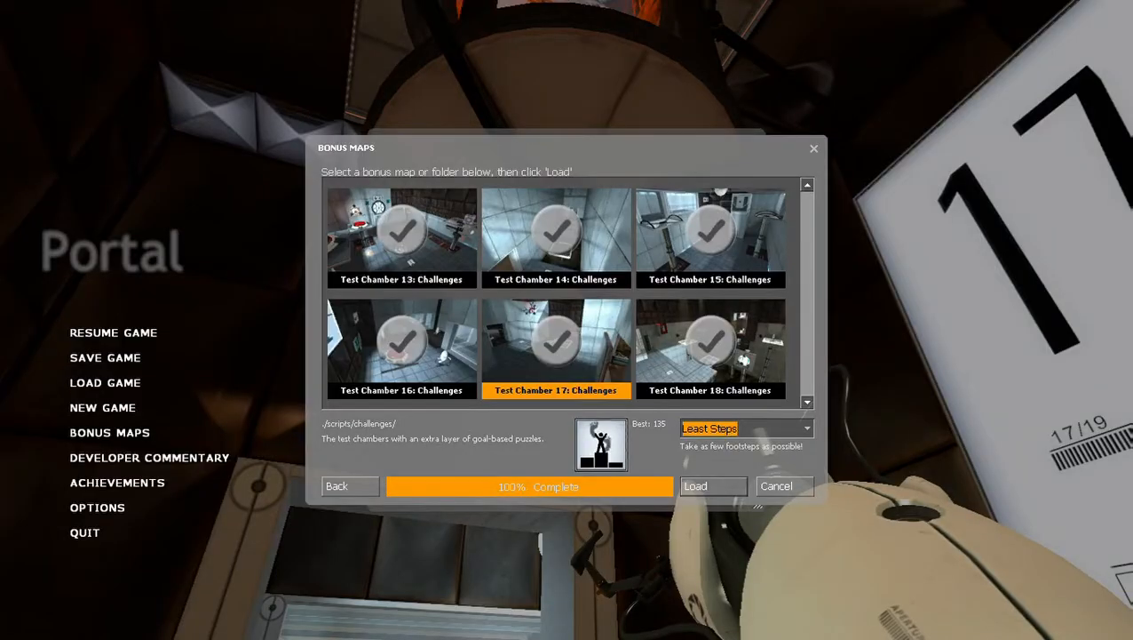
click(712, 486)
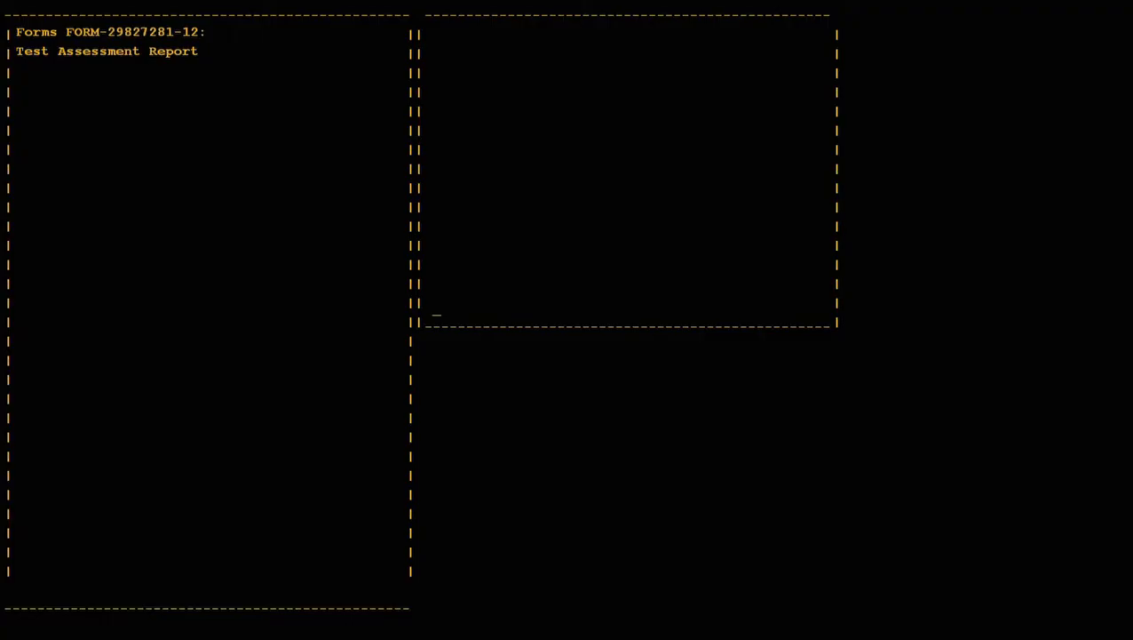
Let the terminal type 'This was a triumph. I'm making a note here: ... satisfaction.' beside the personnel list.
text(T)
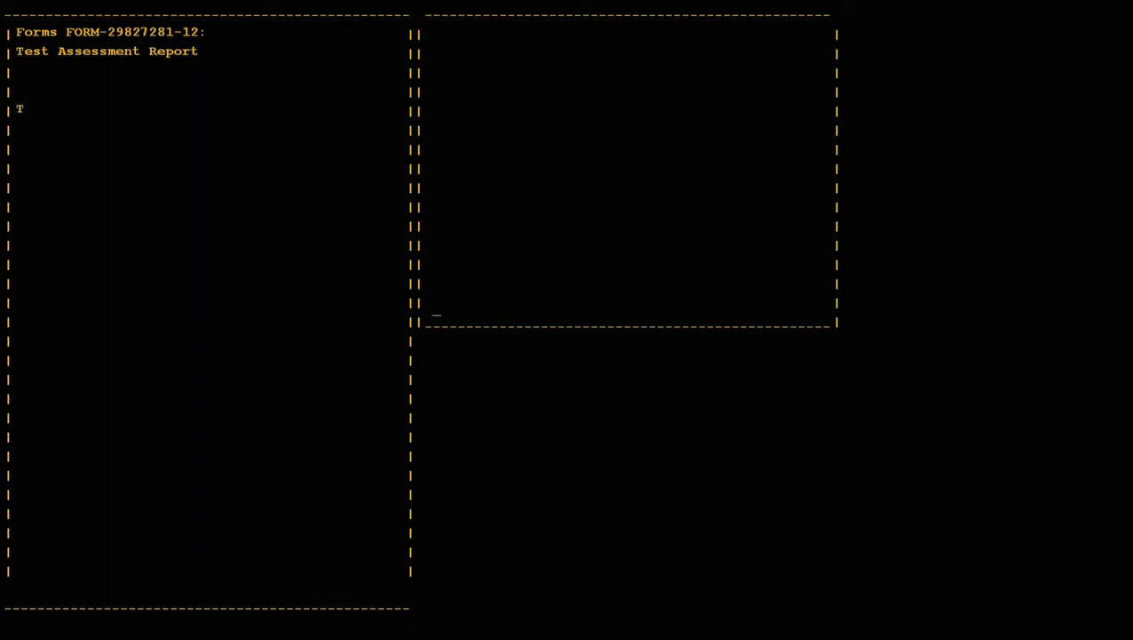
text(his was a triumph.)
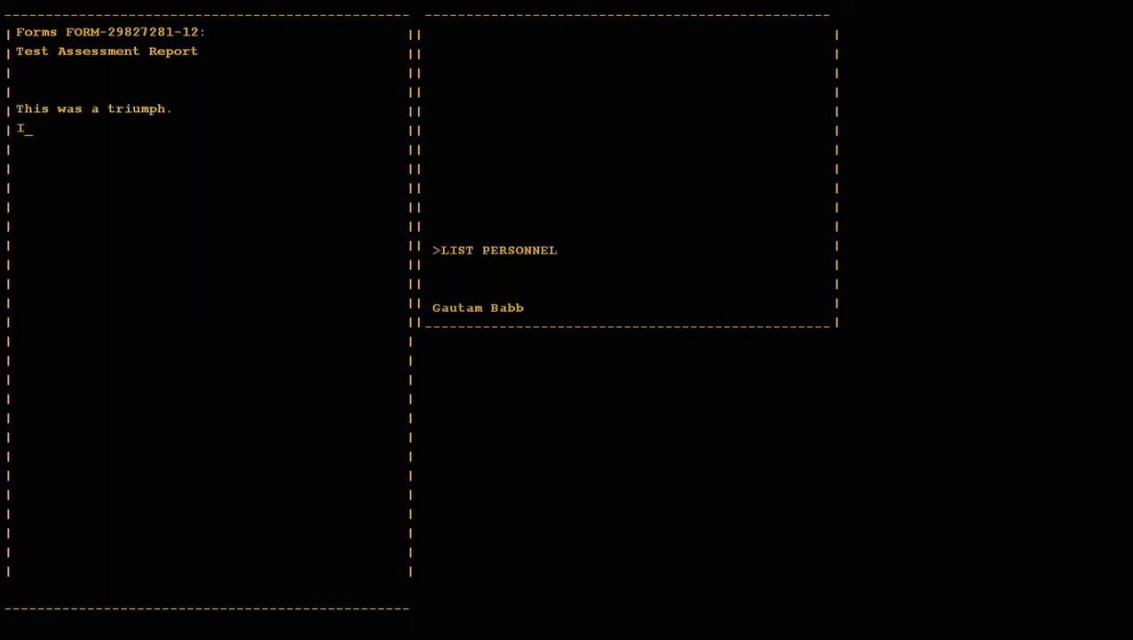
text('m making a note here:)
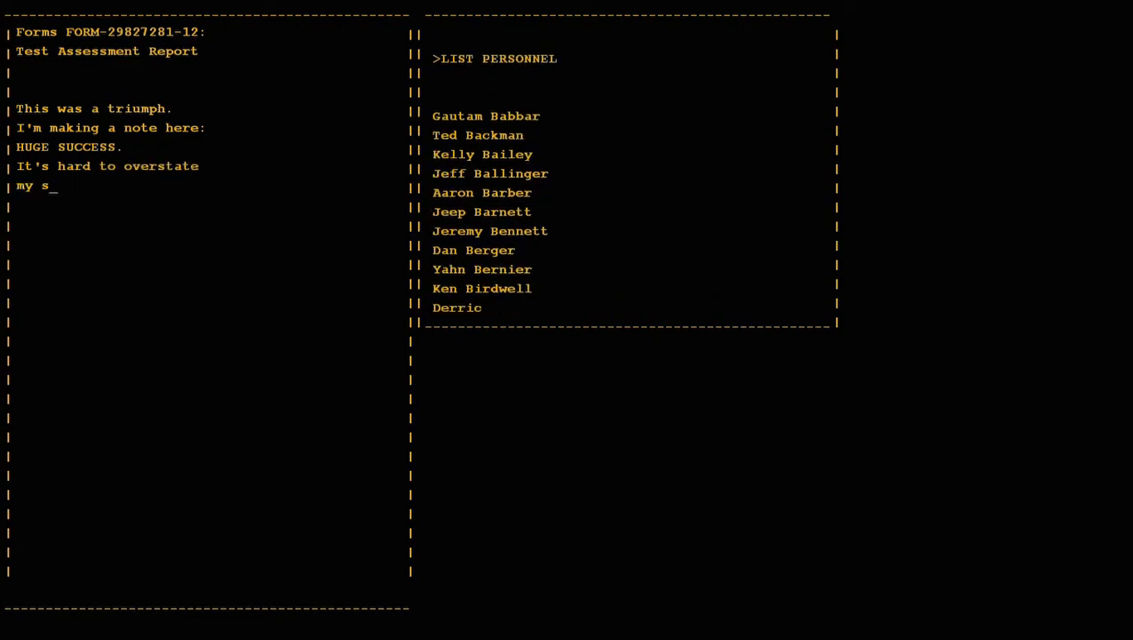
text(atisfaction.)
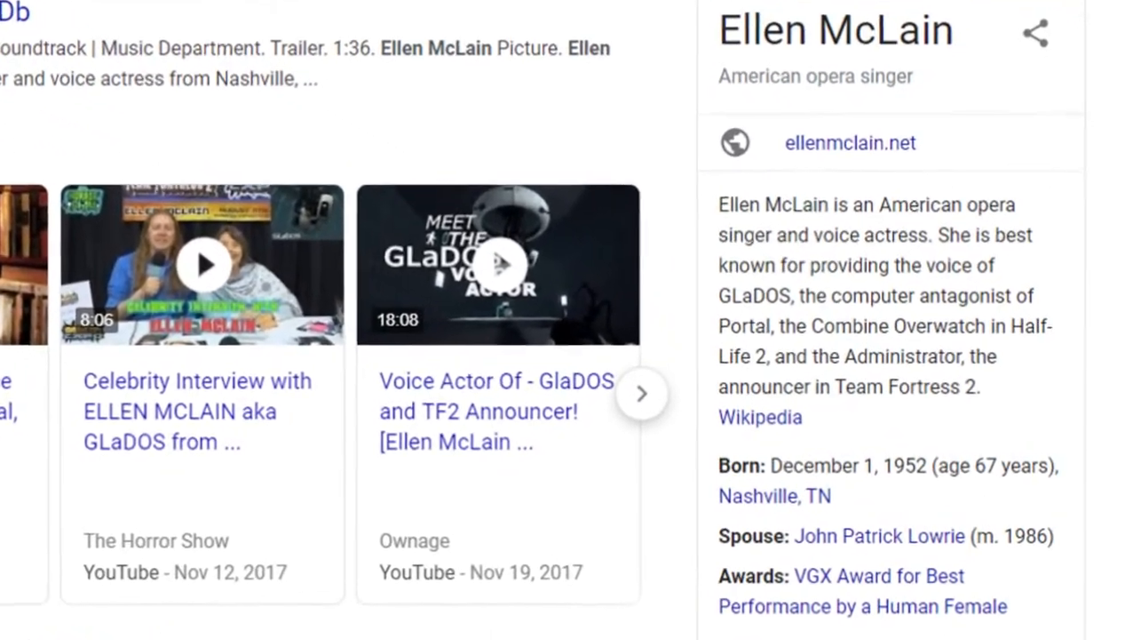
scroll(down, 3)
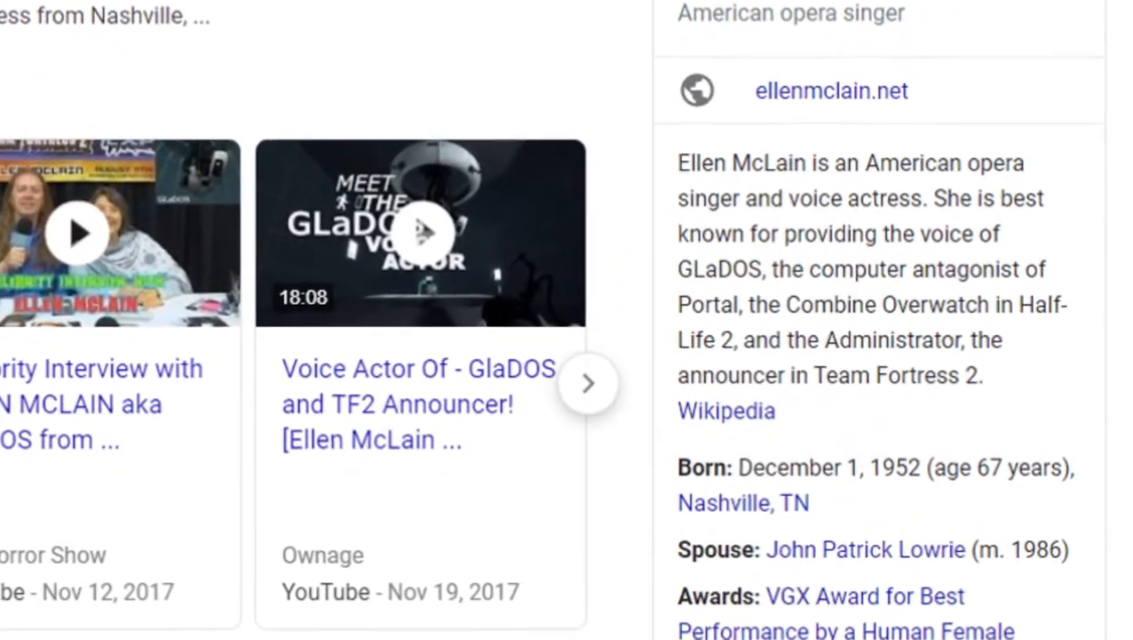